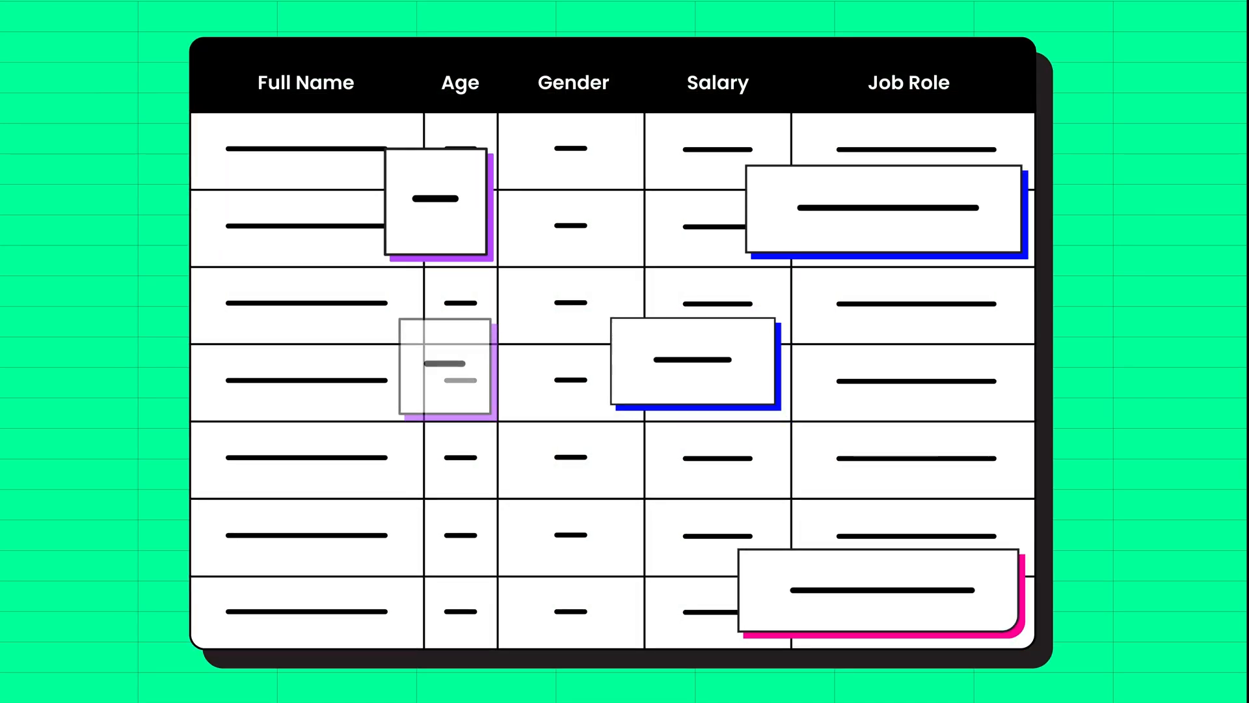
Leave the table preview and return to the Ninja Tables dashboard listing all tables
click(645, 307)
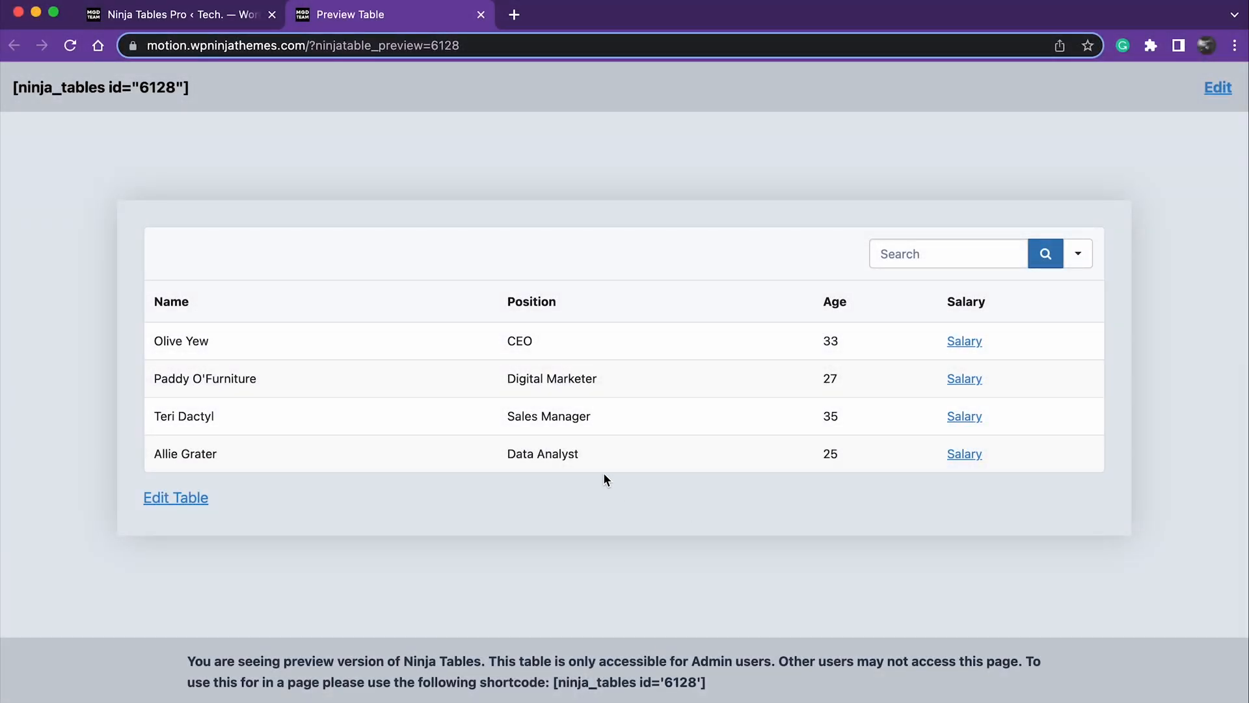
mouse_move(819, 311)
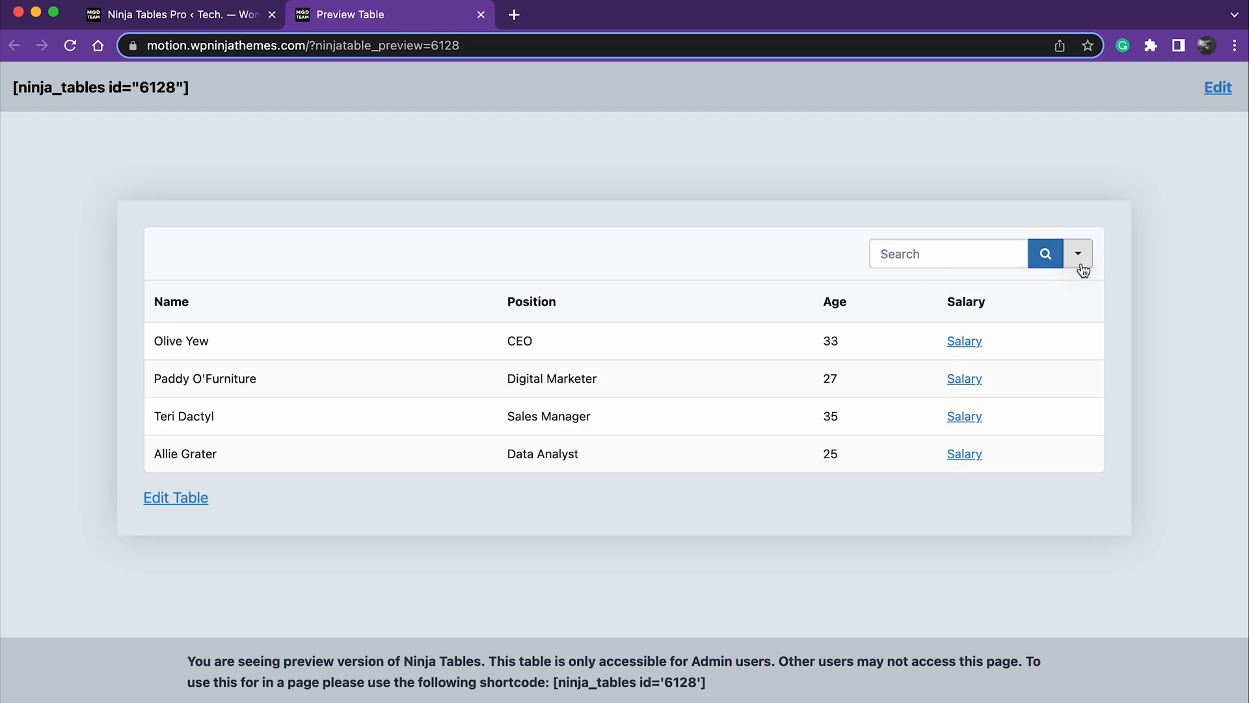
click(176, 14)
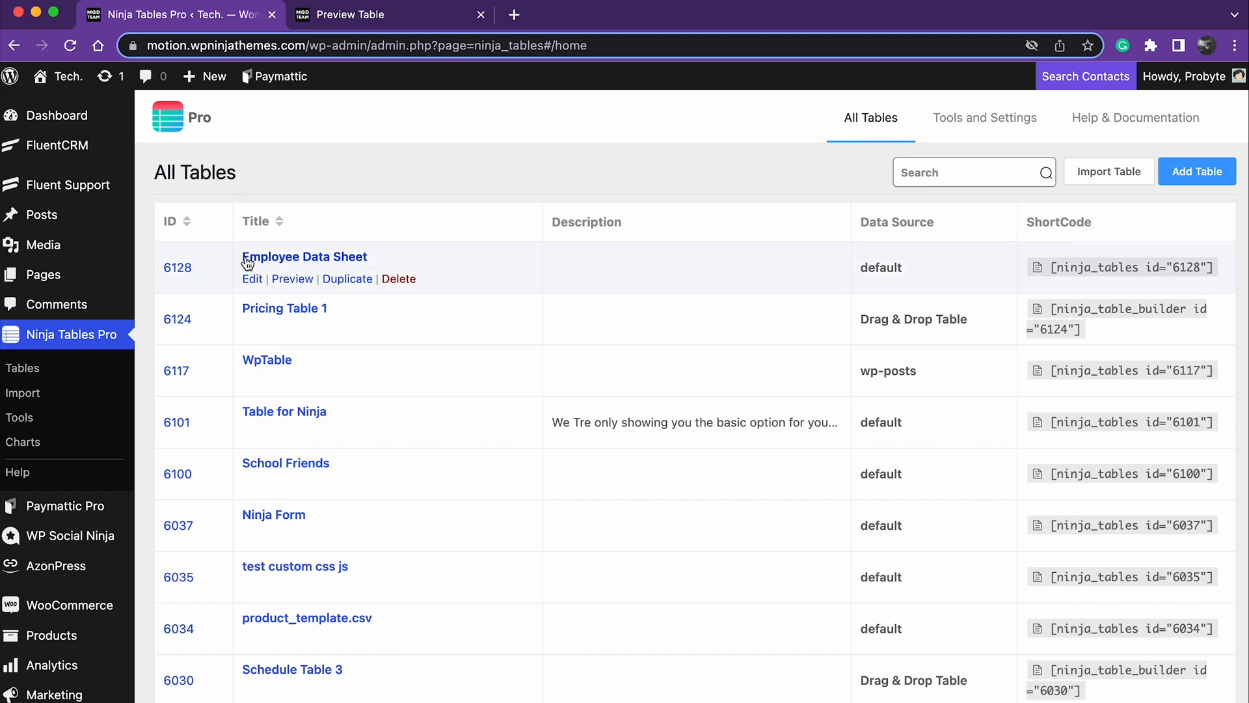
mouse_move(252, 278)
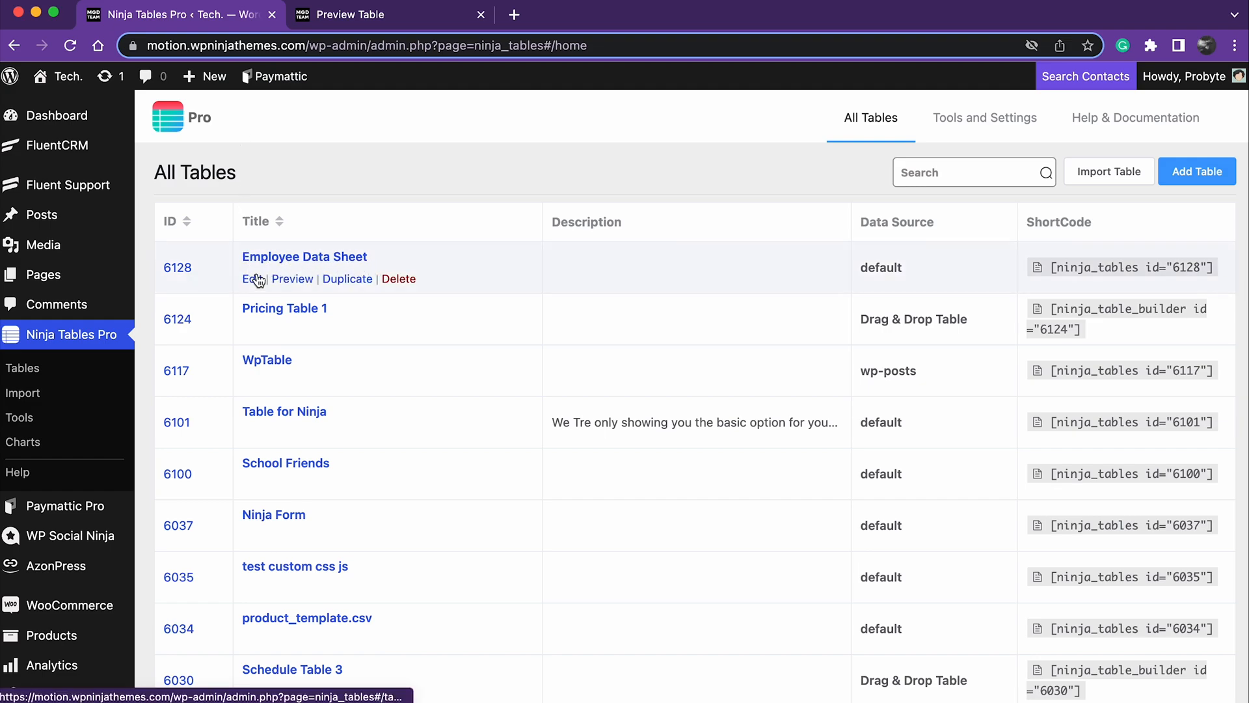
Open the Employee Data Sheet table in the editor
click(253, 278)
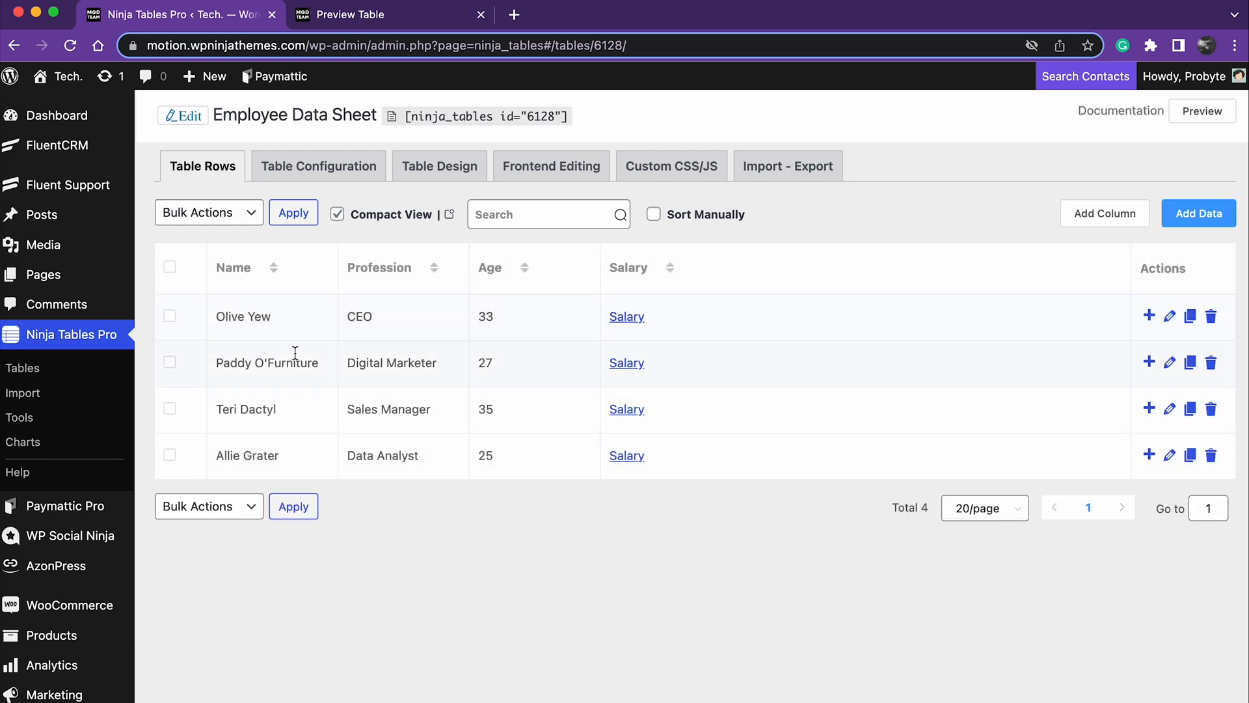
mouse_move(634, 353)
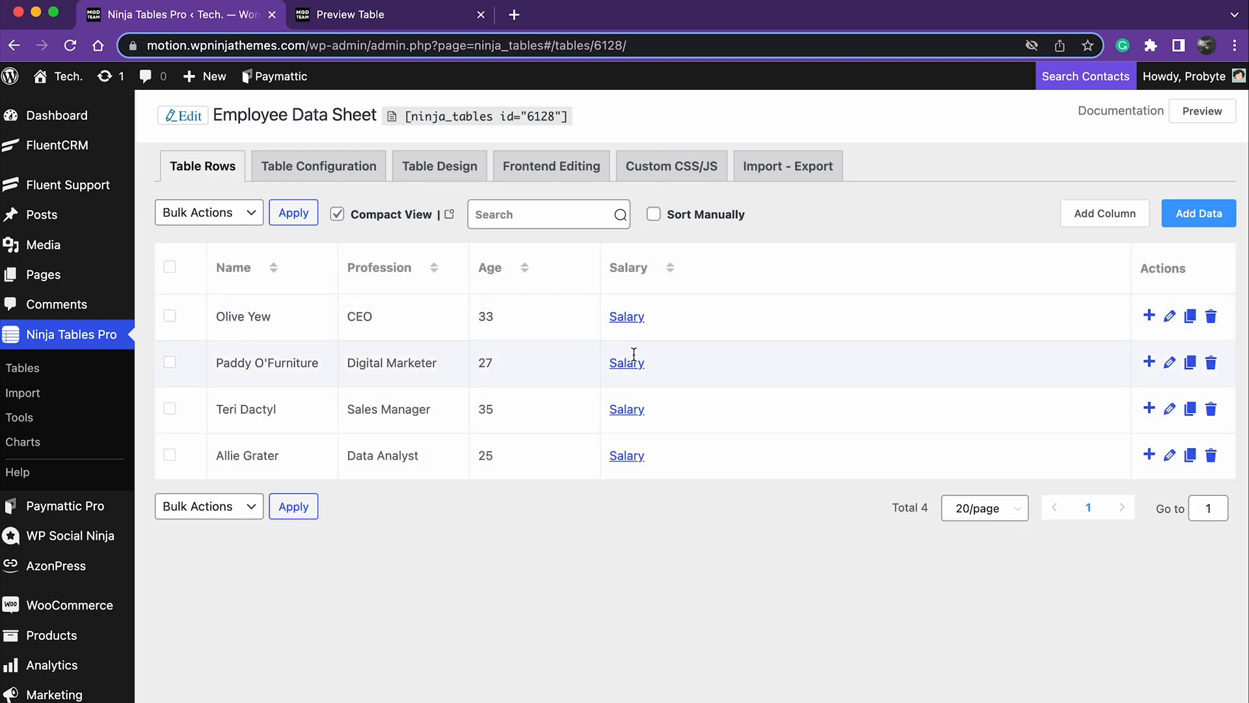
mouse_move(616, 506)
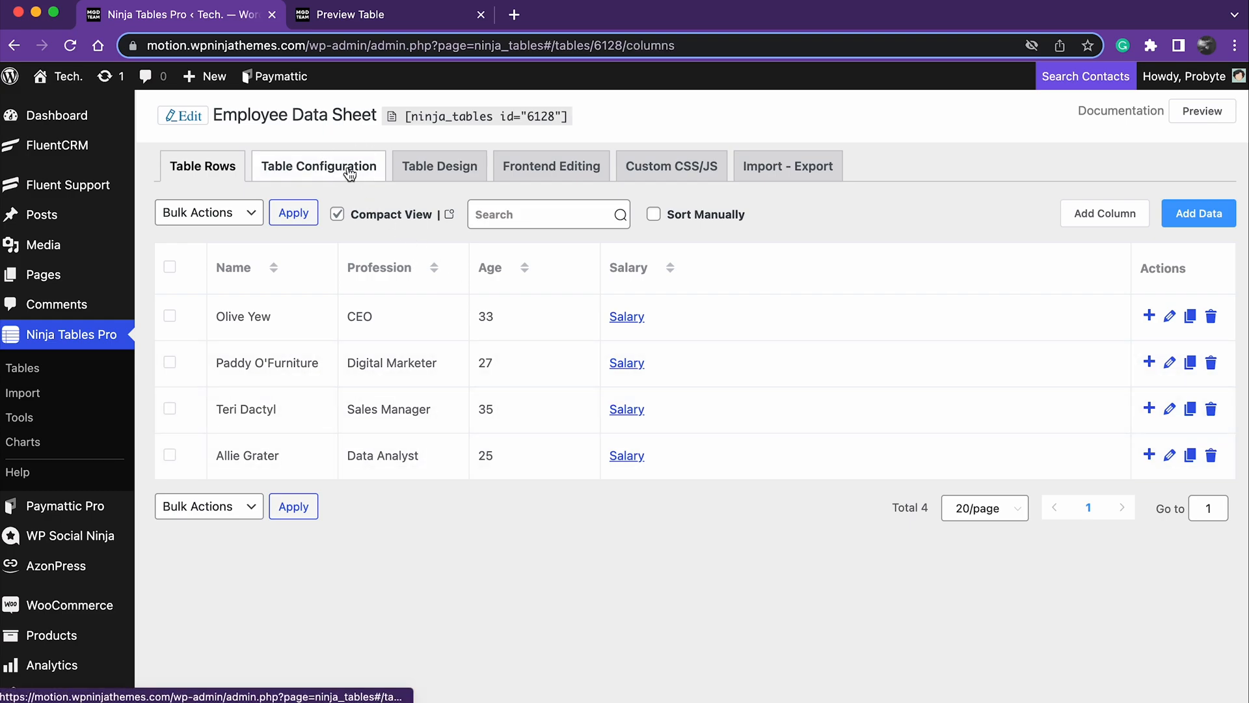
click(318, 165)
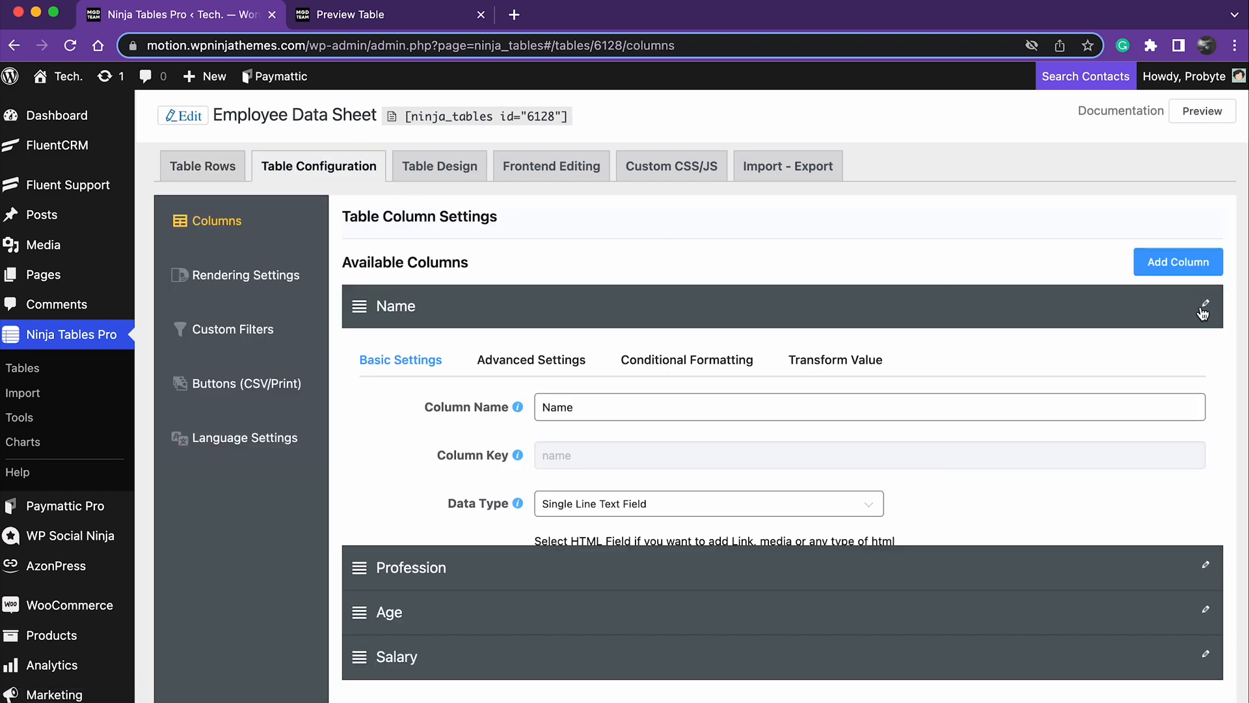
click(687, 360)
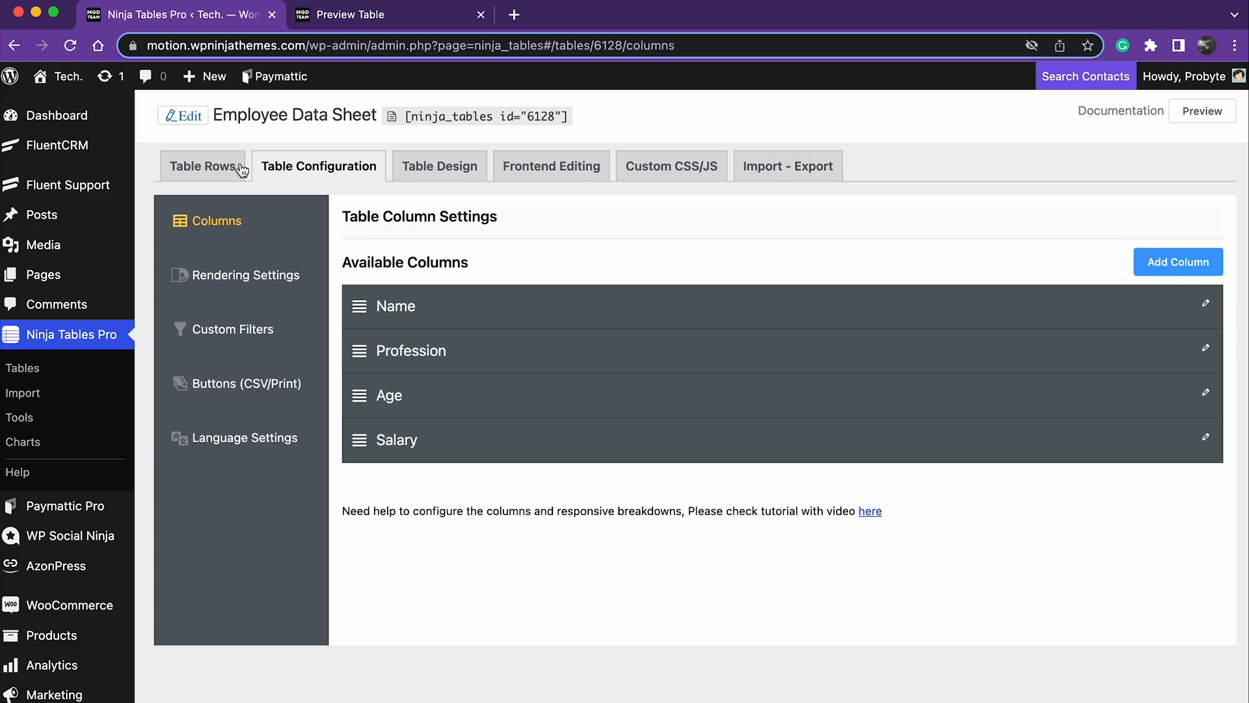
click(1205, 350)
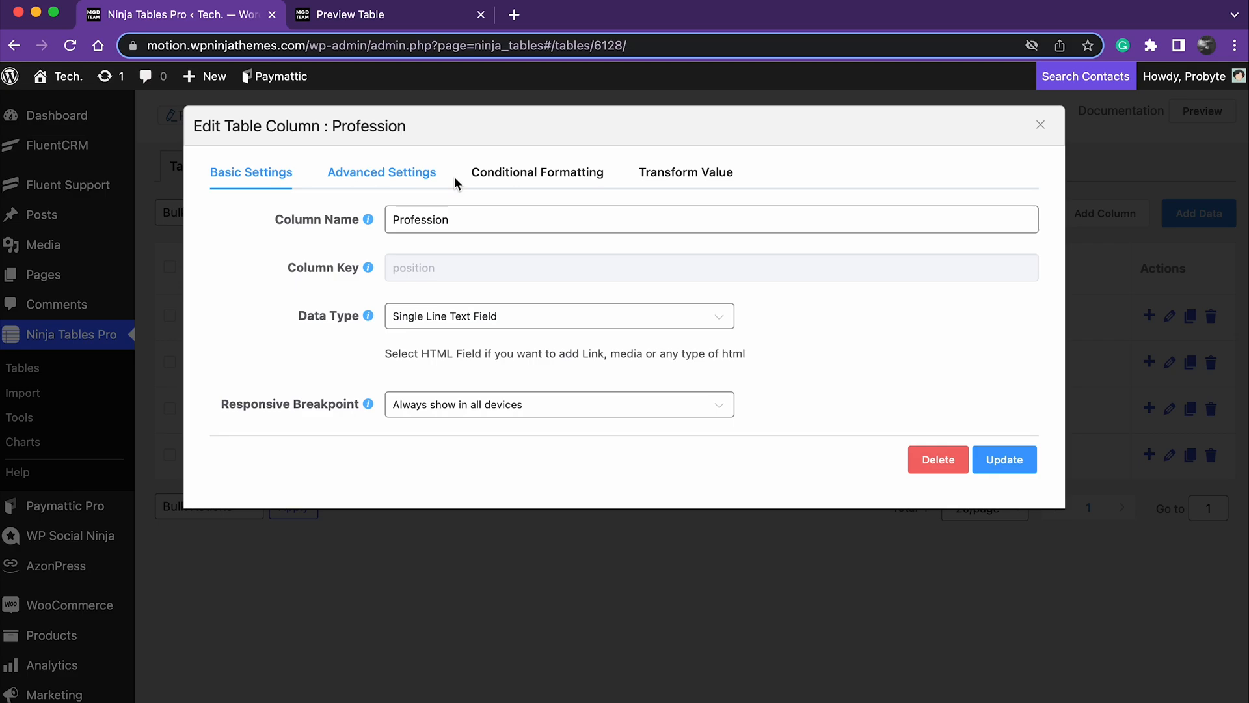
Add two empty conditional formatting rules to the Profession column
click(537, 172)
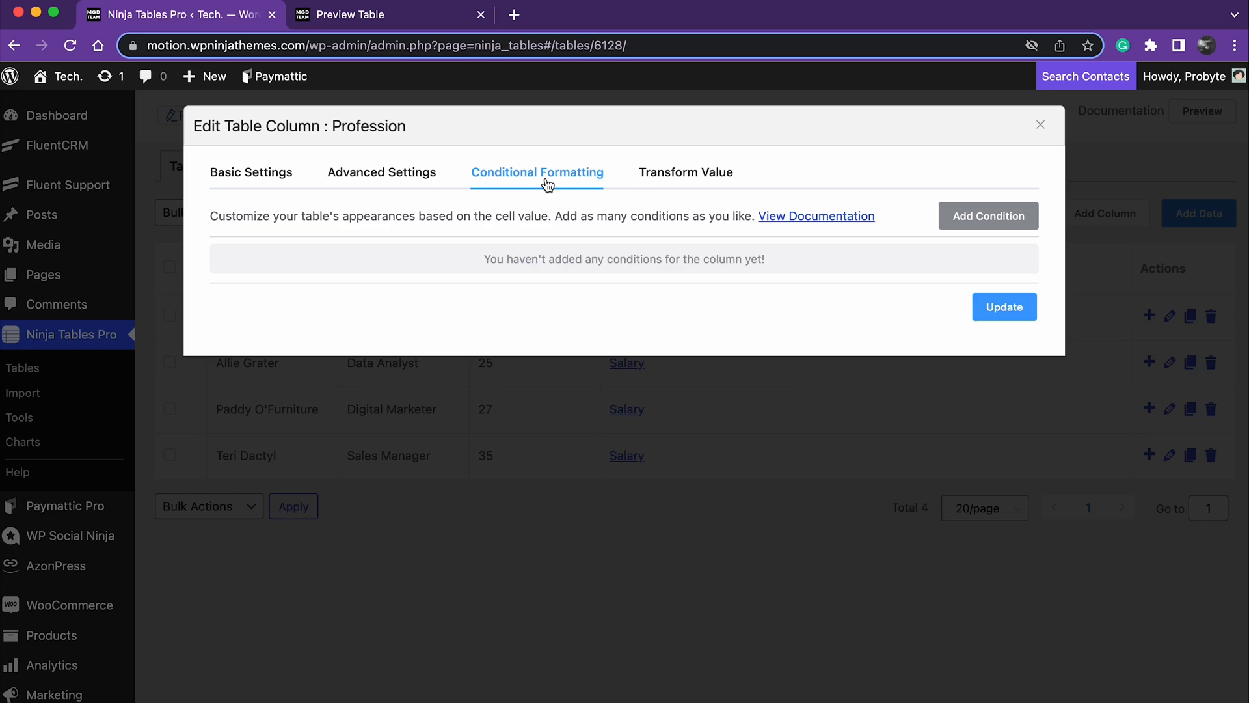
mouse_move(987, 216)
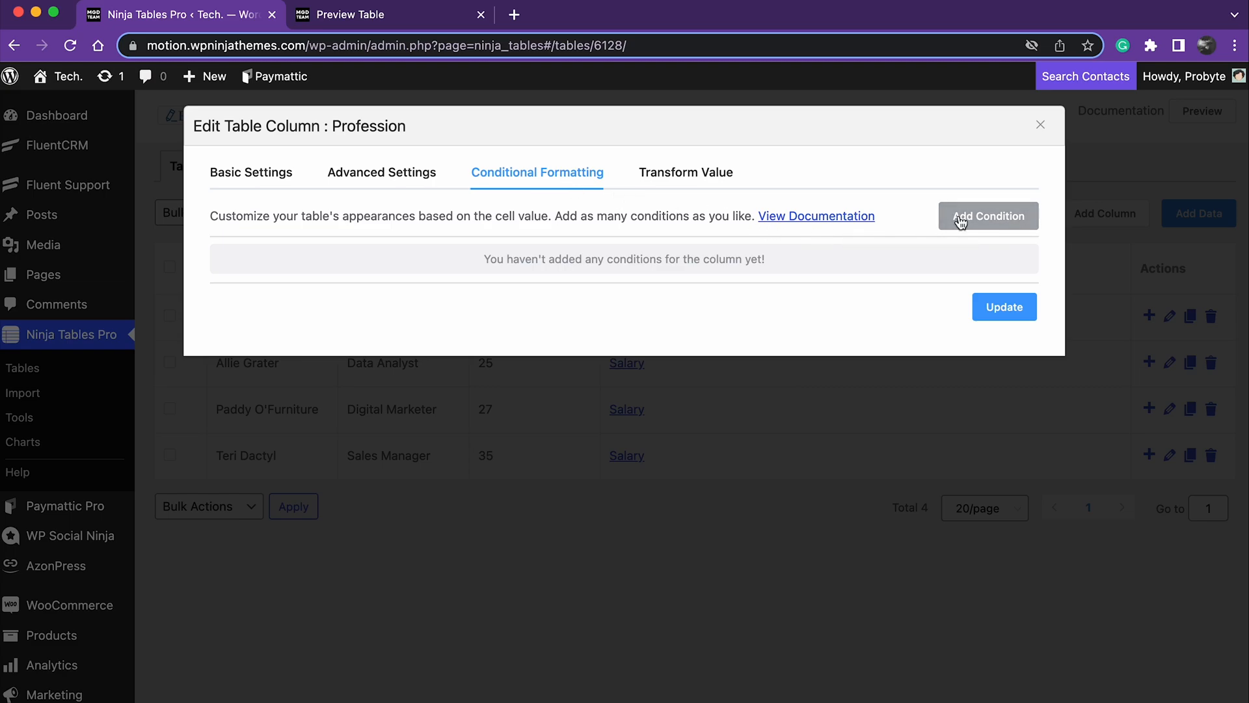
click(988, 216)
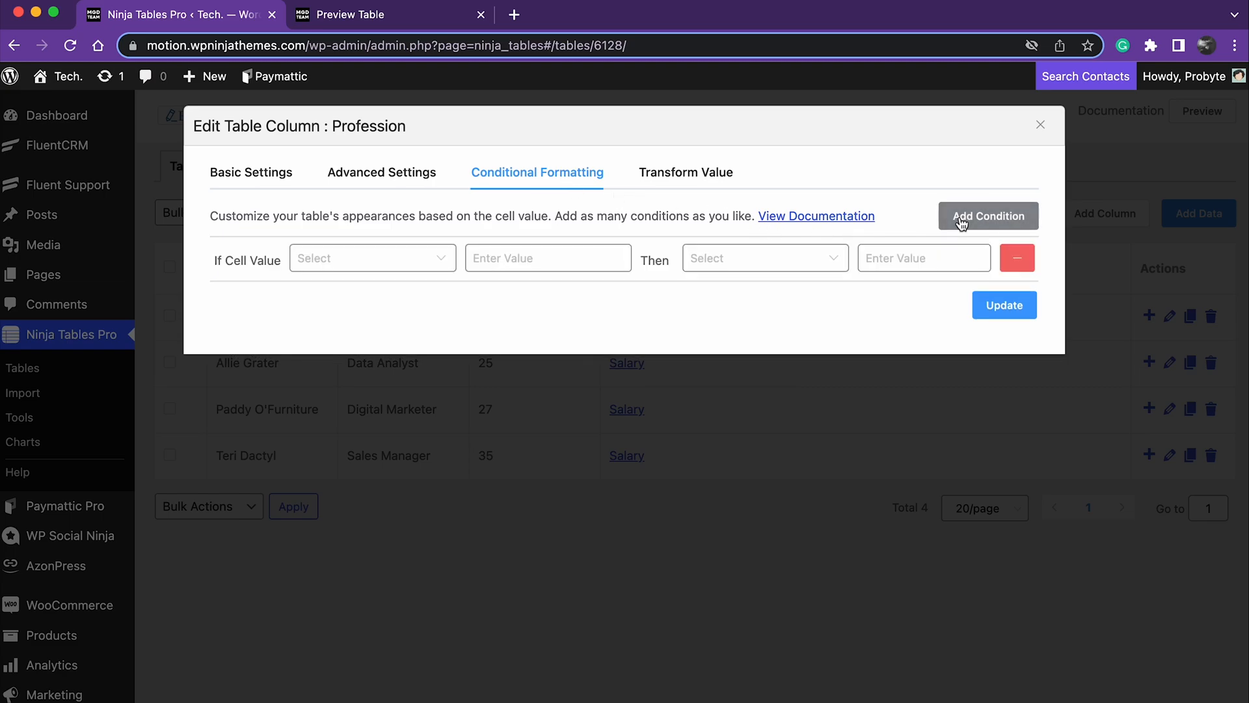
click(987, 216)
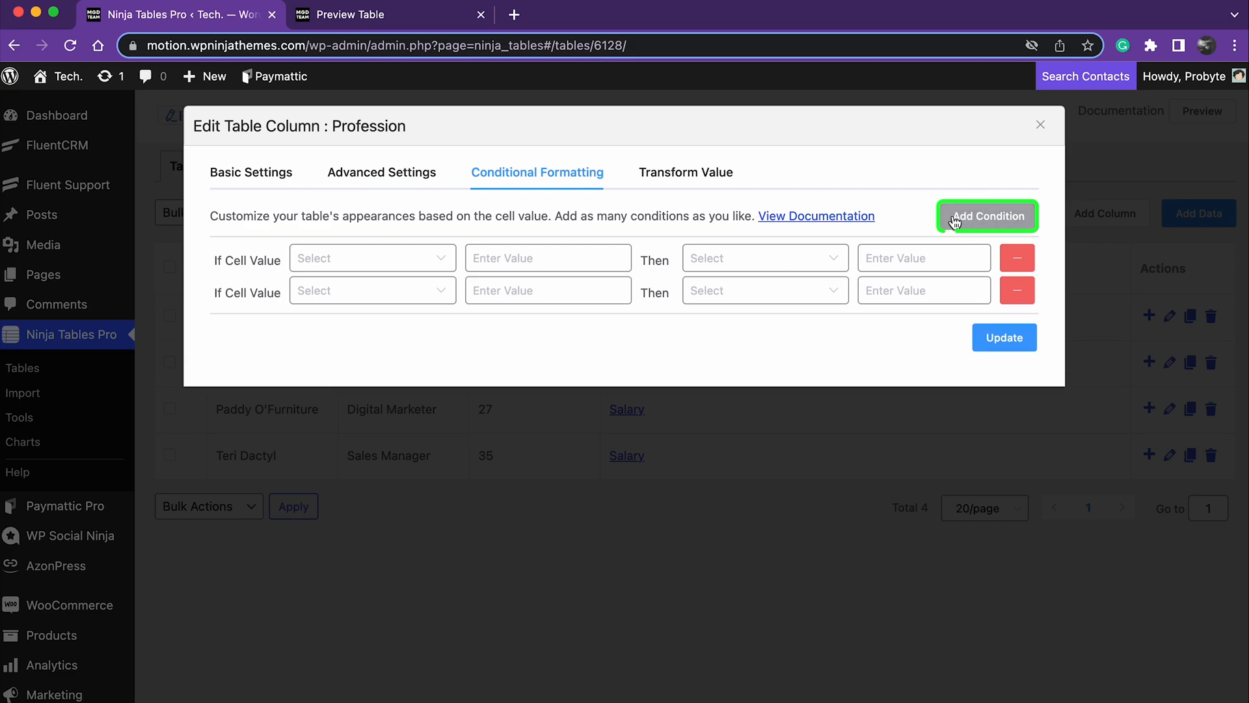
Set rule one to Equal 'Sales Manager' and rule two to Contains 'Digital Marketer'
click(372, 258)
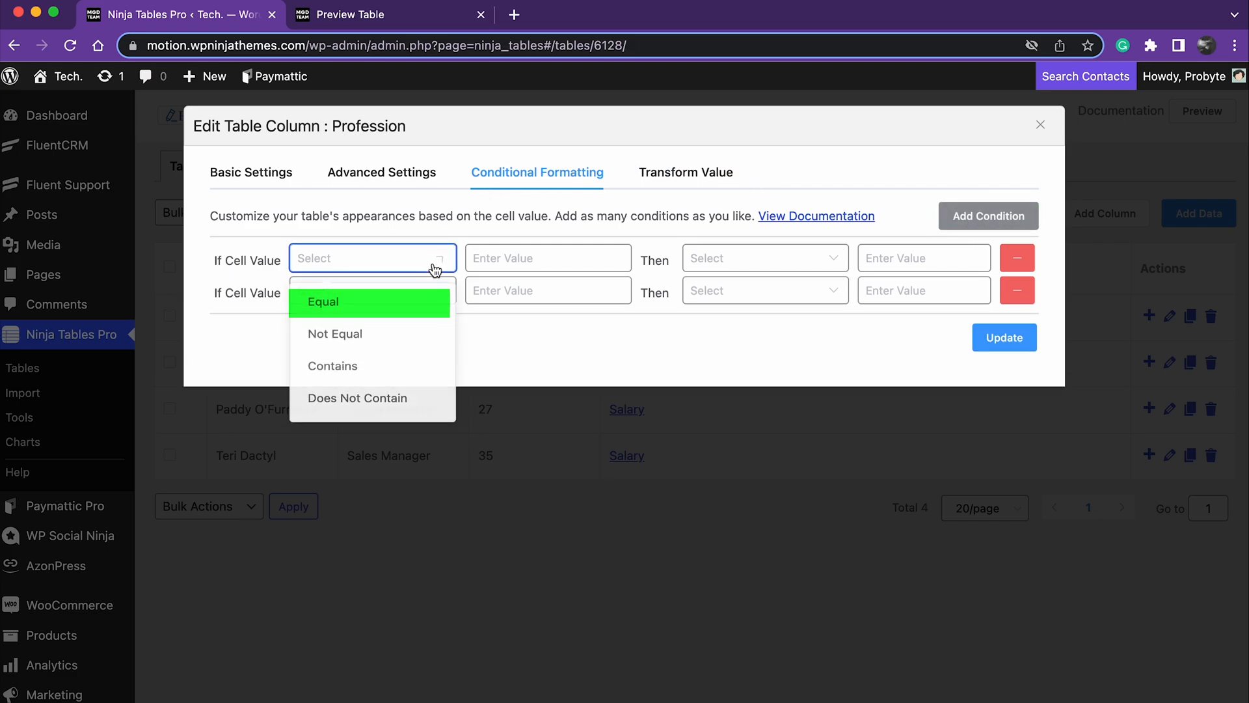
mouse_move(393, 342)
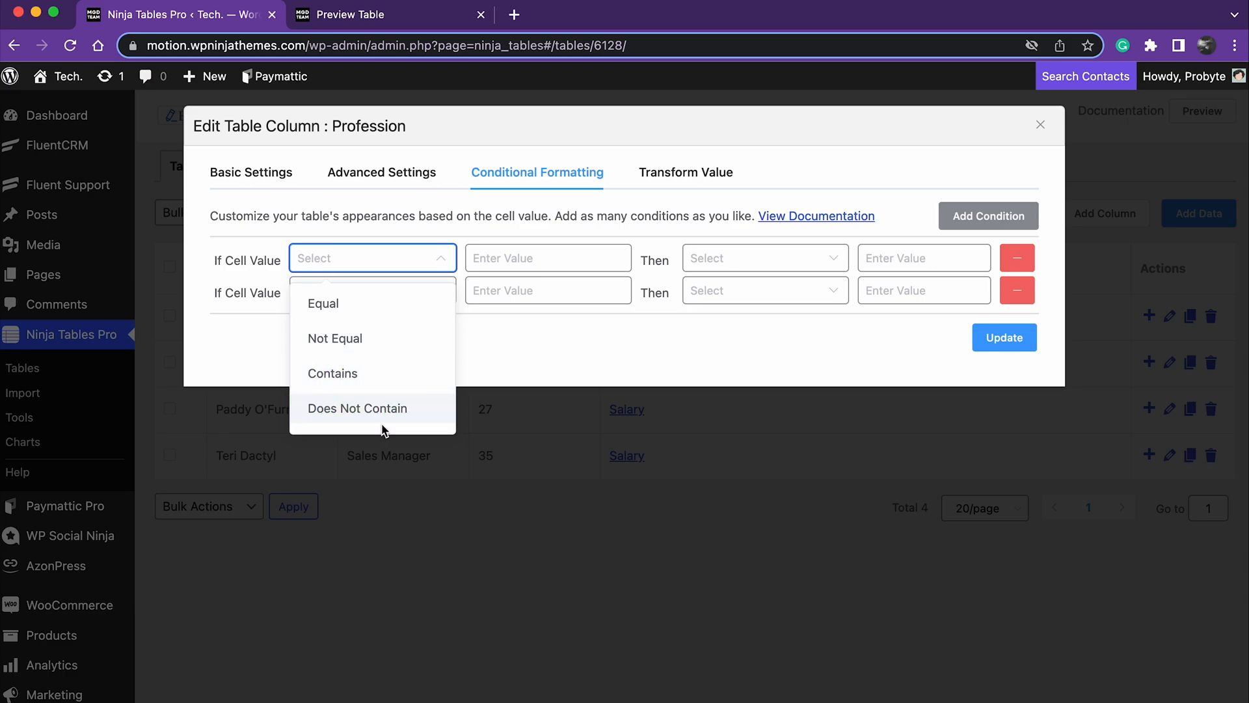
click(323, 303)
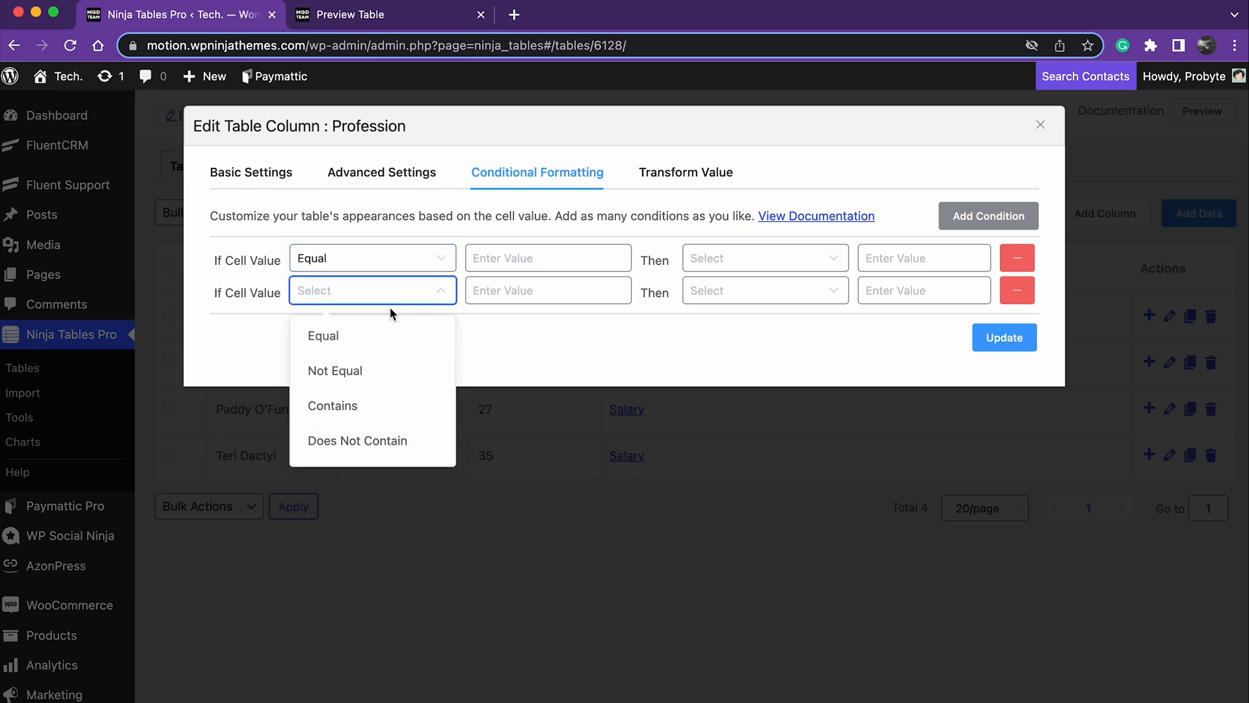
click(332, 406)
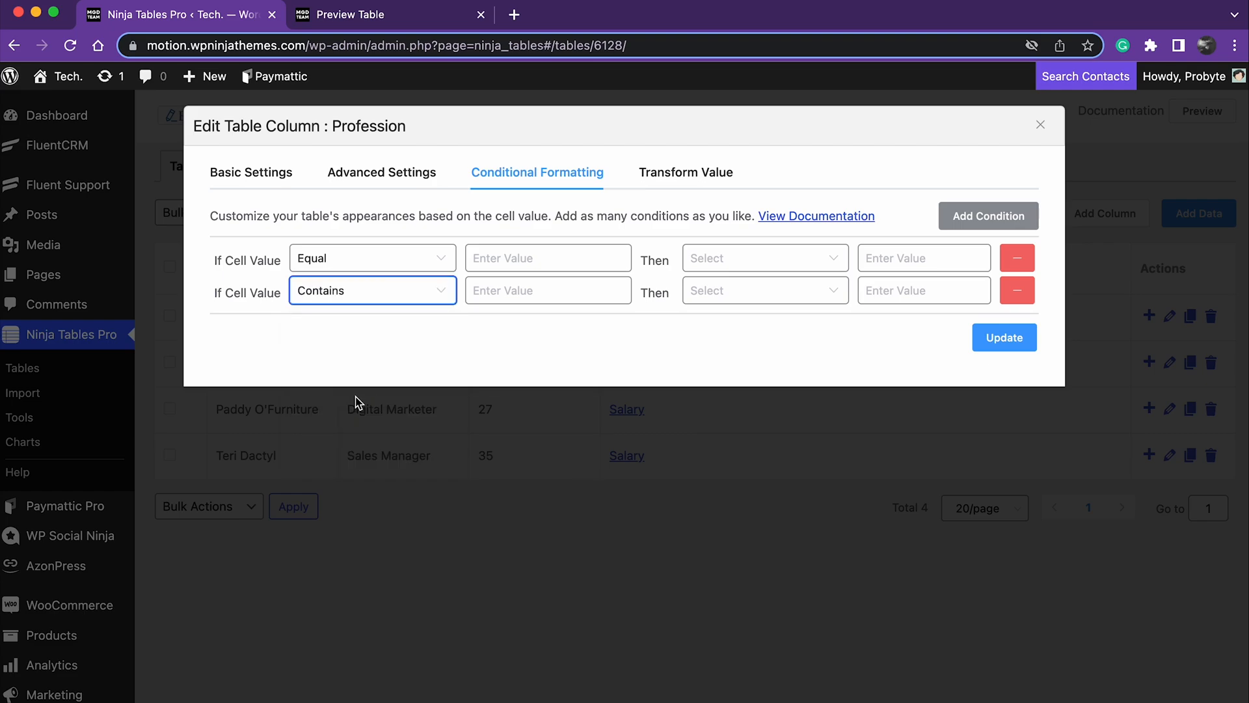
text(Digital Marketer)
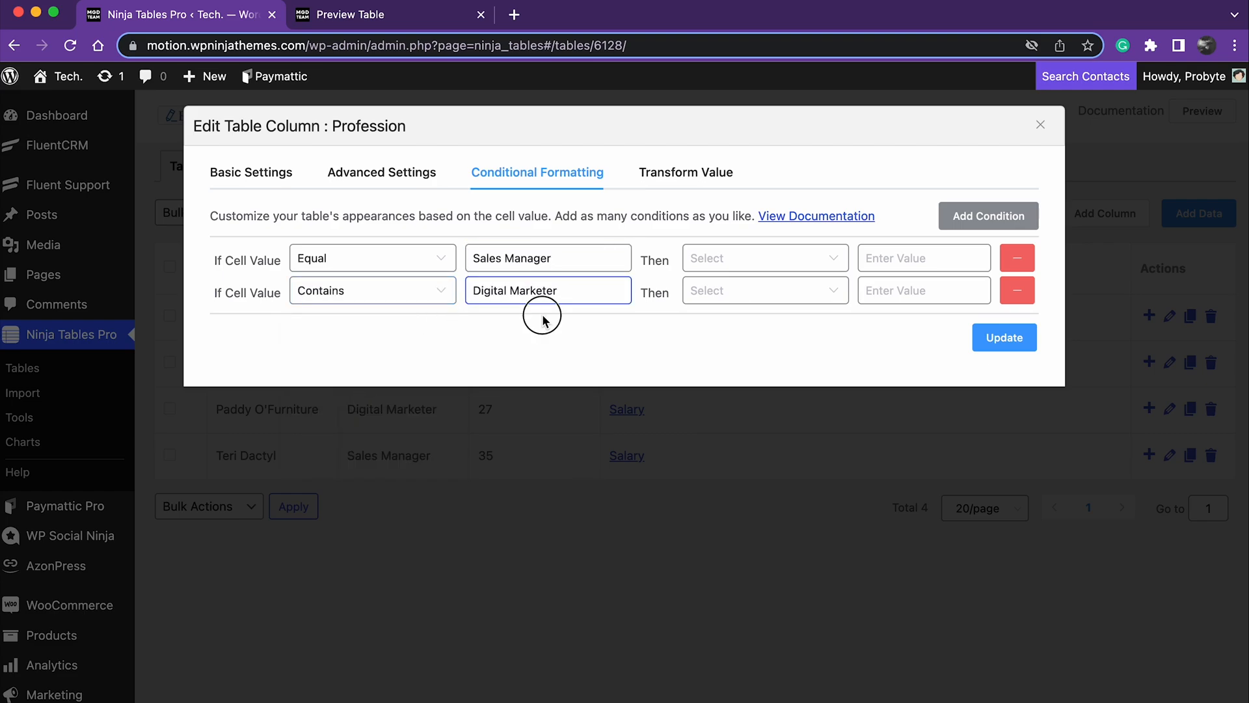
click(764, 258)
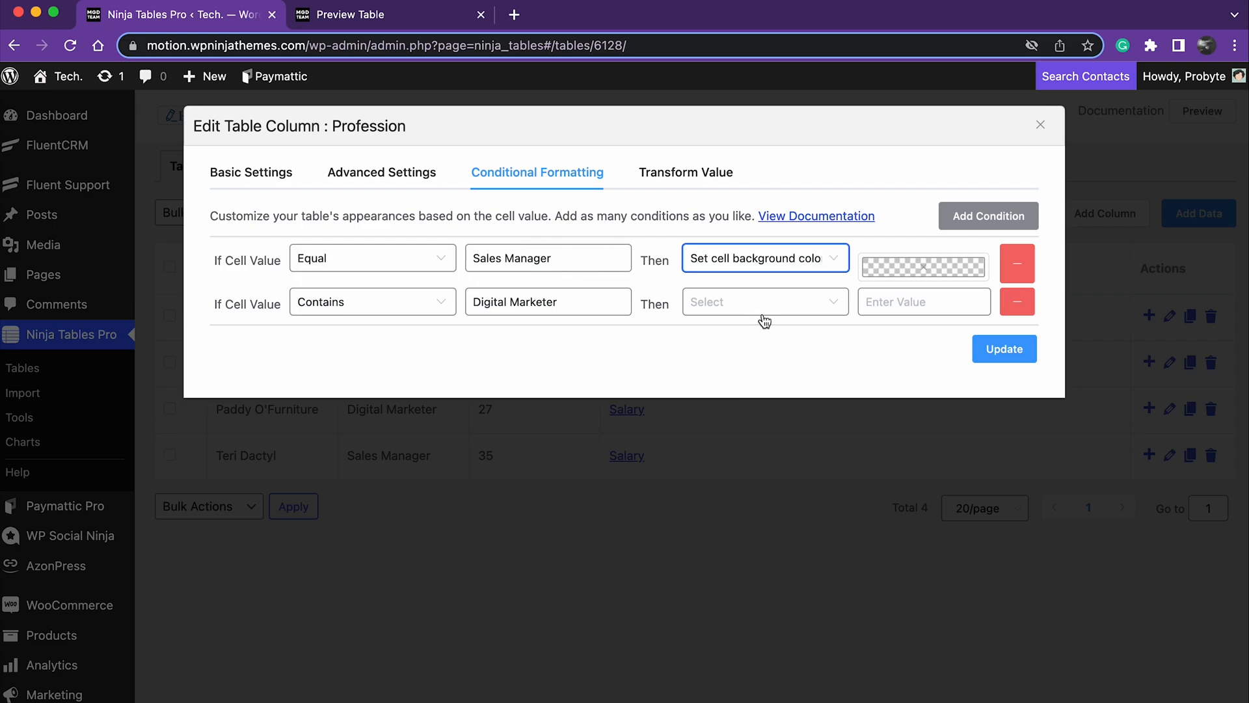
Make the Digital Marketer rule set the cell text colour to red
click(764, 301)
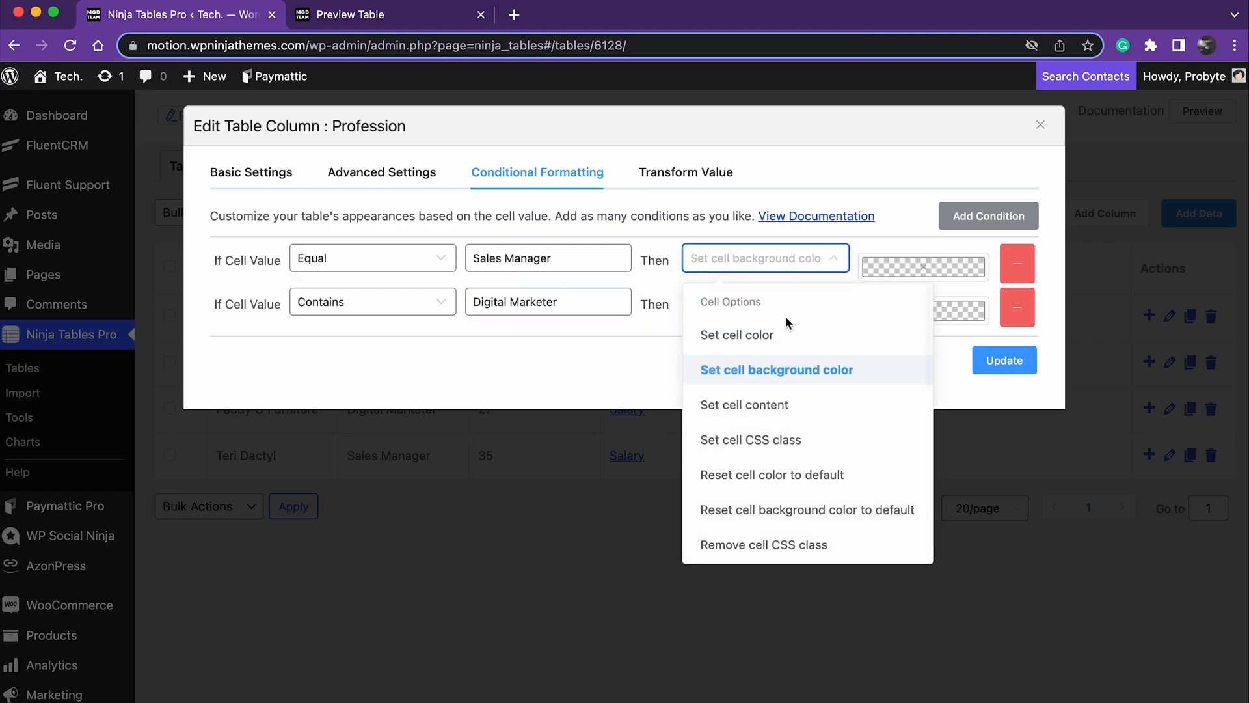
scroll(down, 3)
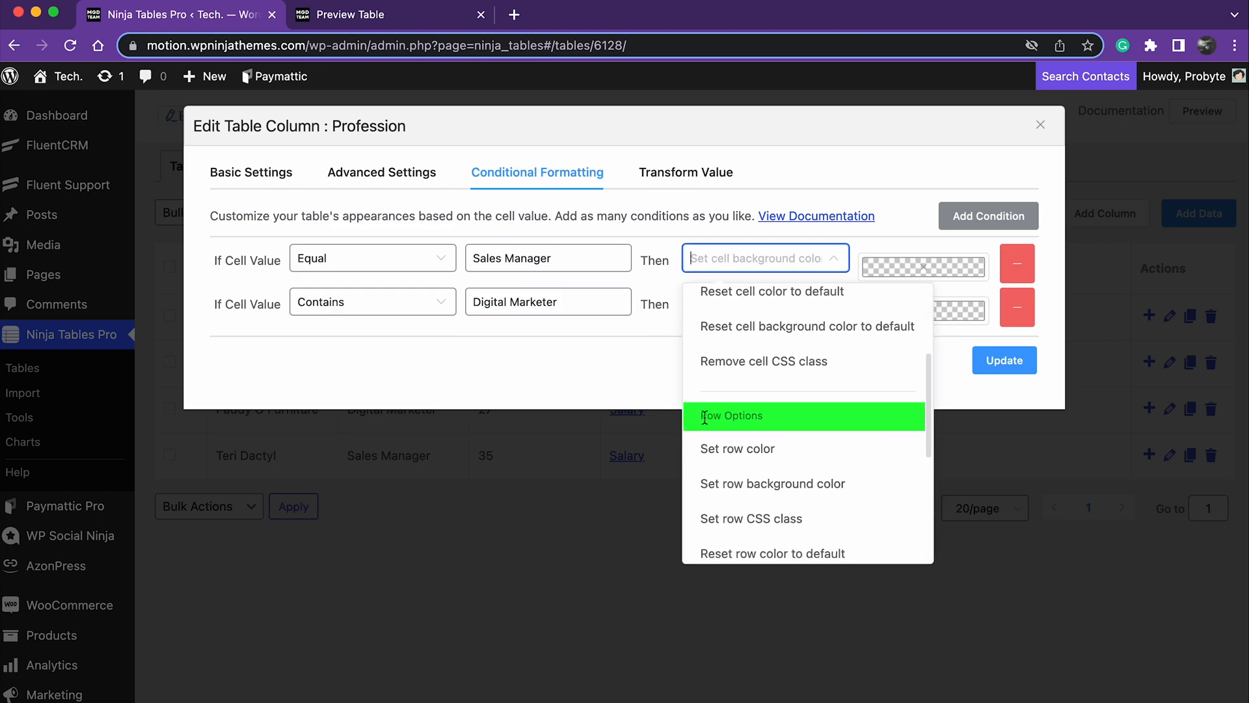
scroll(down, 3)
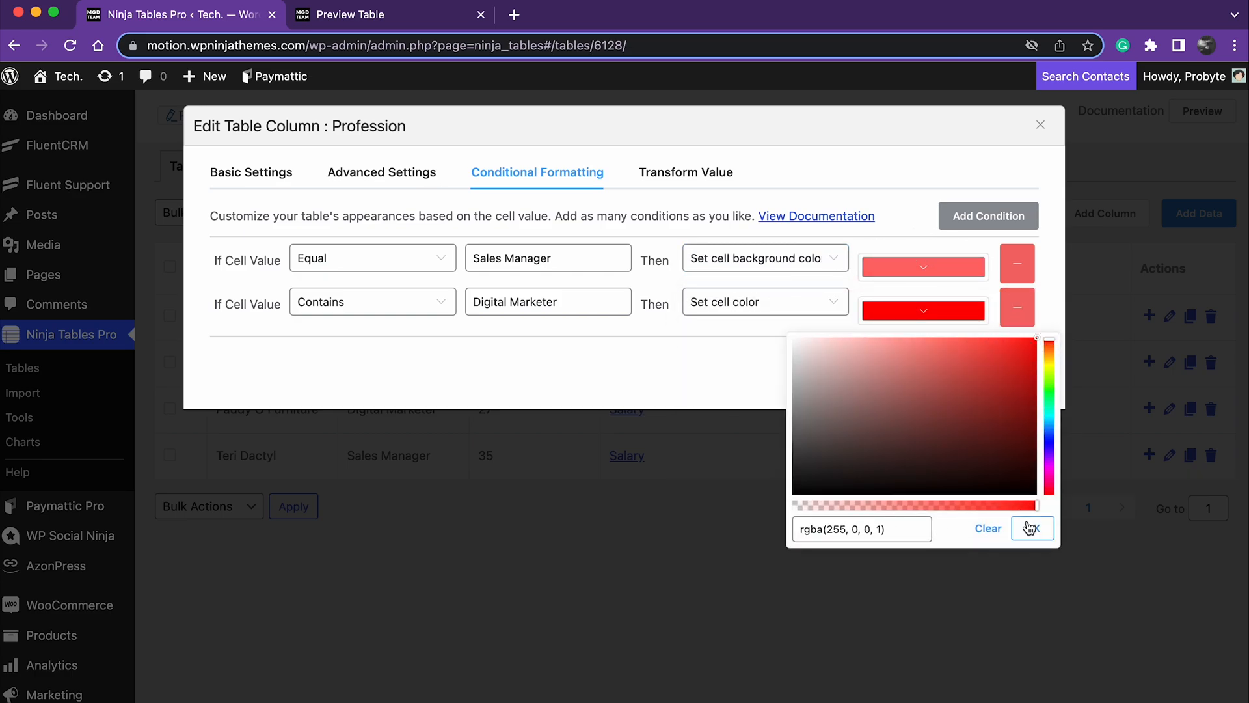
click(1031, 527)
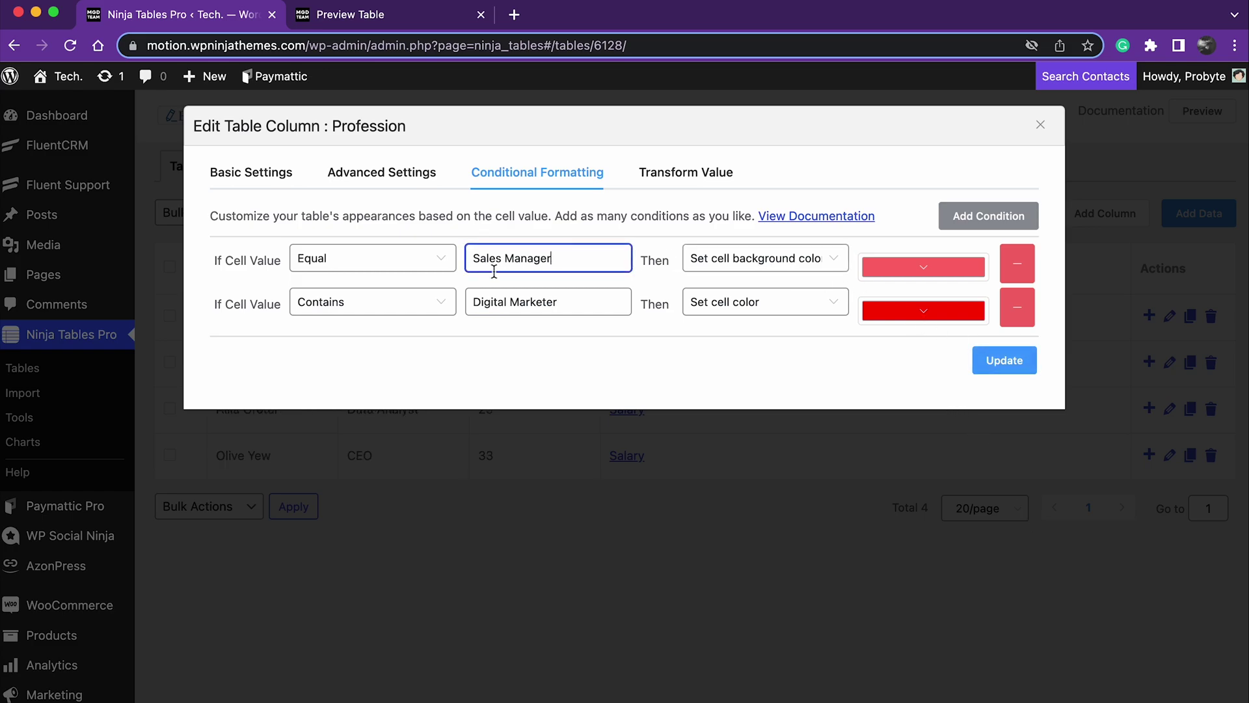
mouse_move(568, 284)
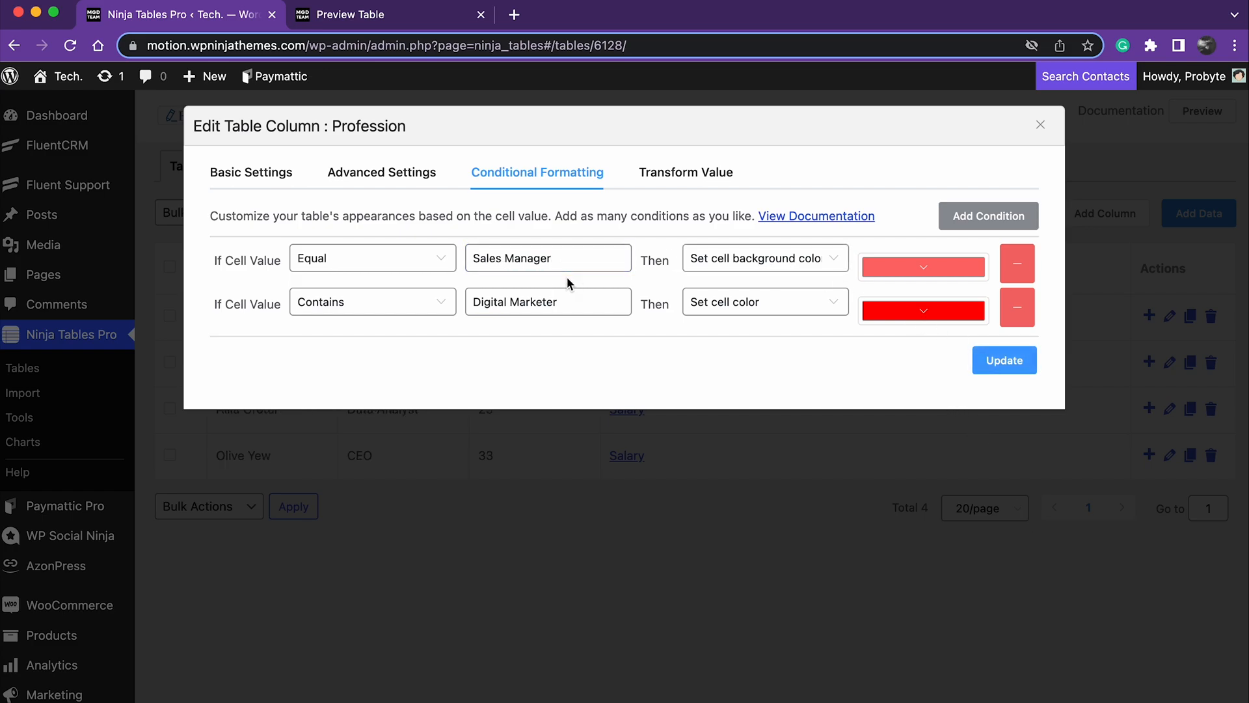
mouse_move(1017, 263)
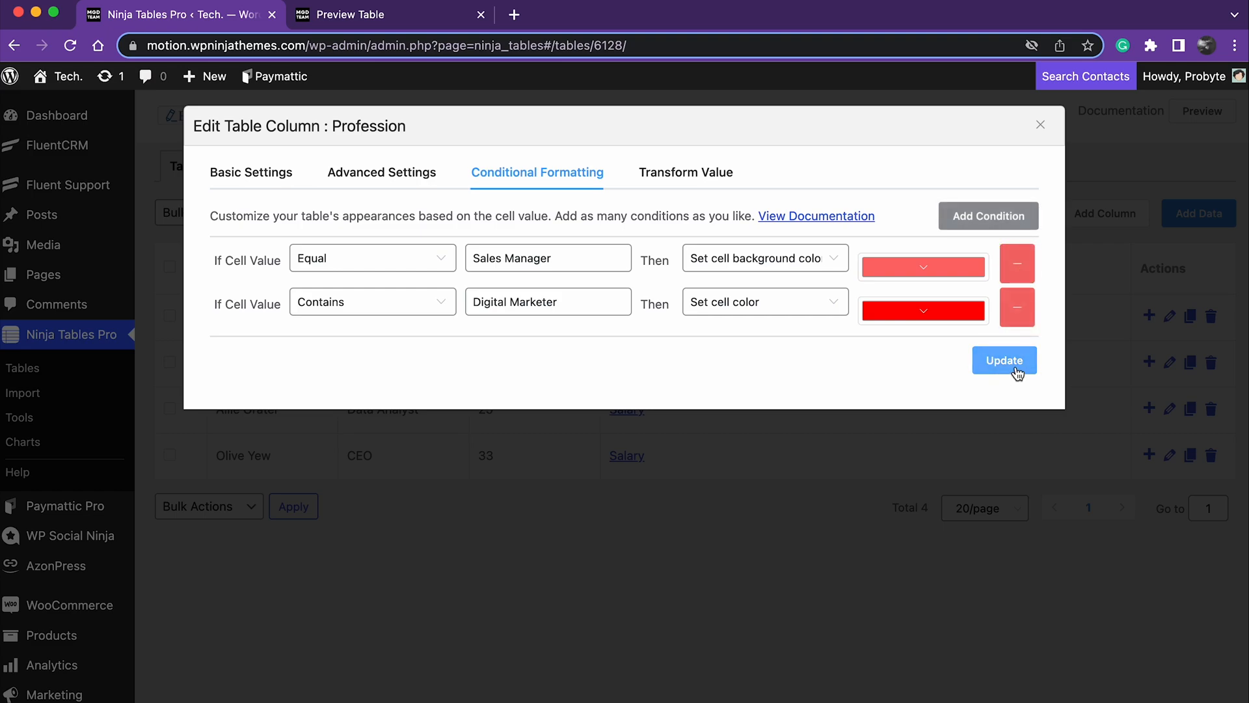
Save the Profession rules with Update and preview the formatted table
click(1003, 361)
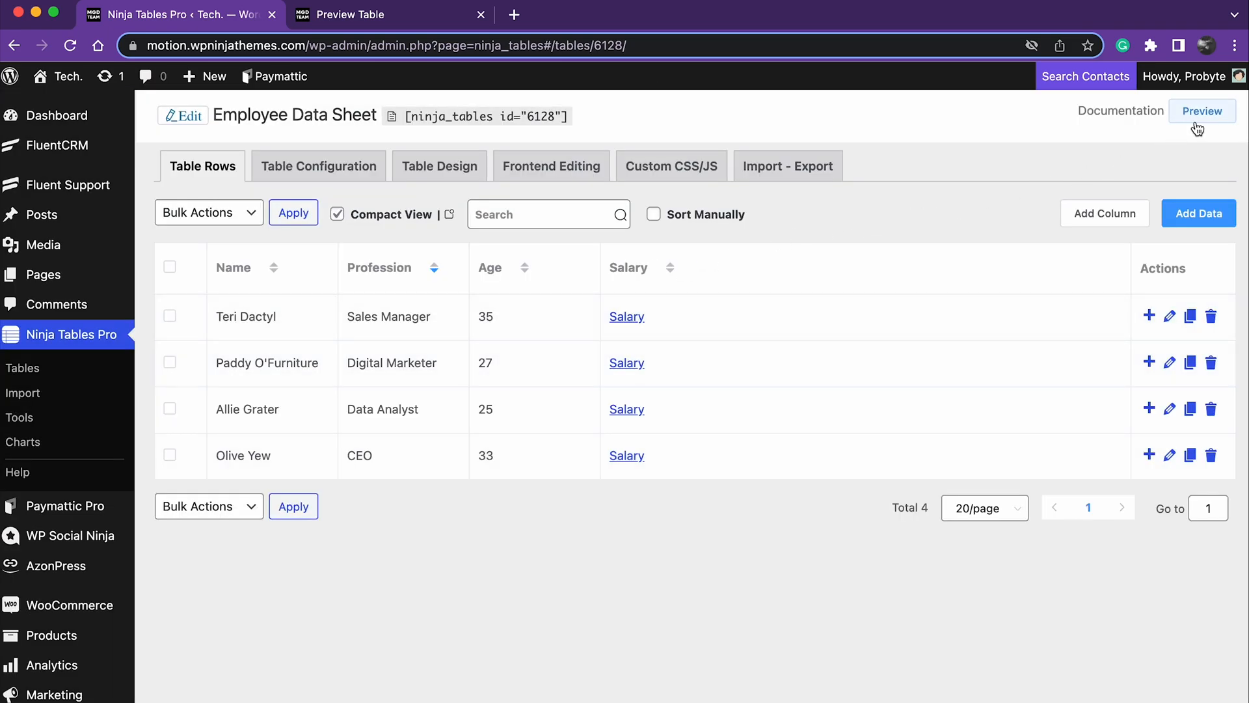
click(1201, 111)
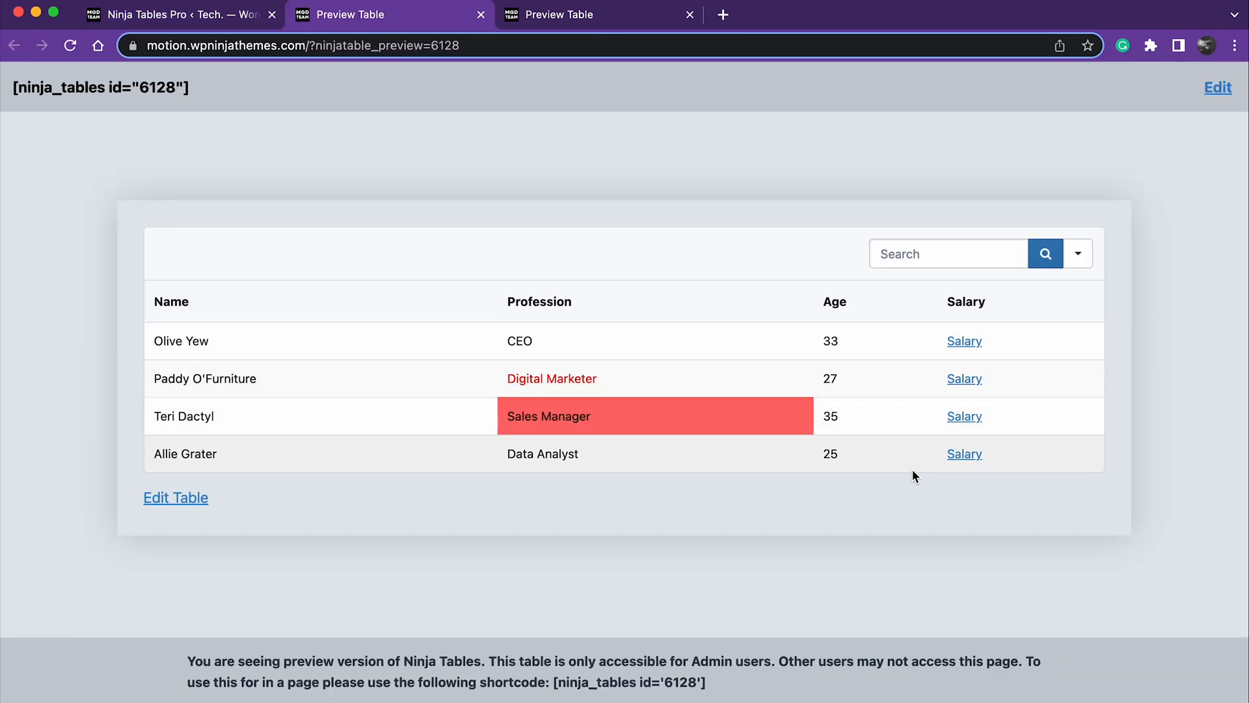
mouse_move(576, 379)
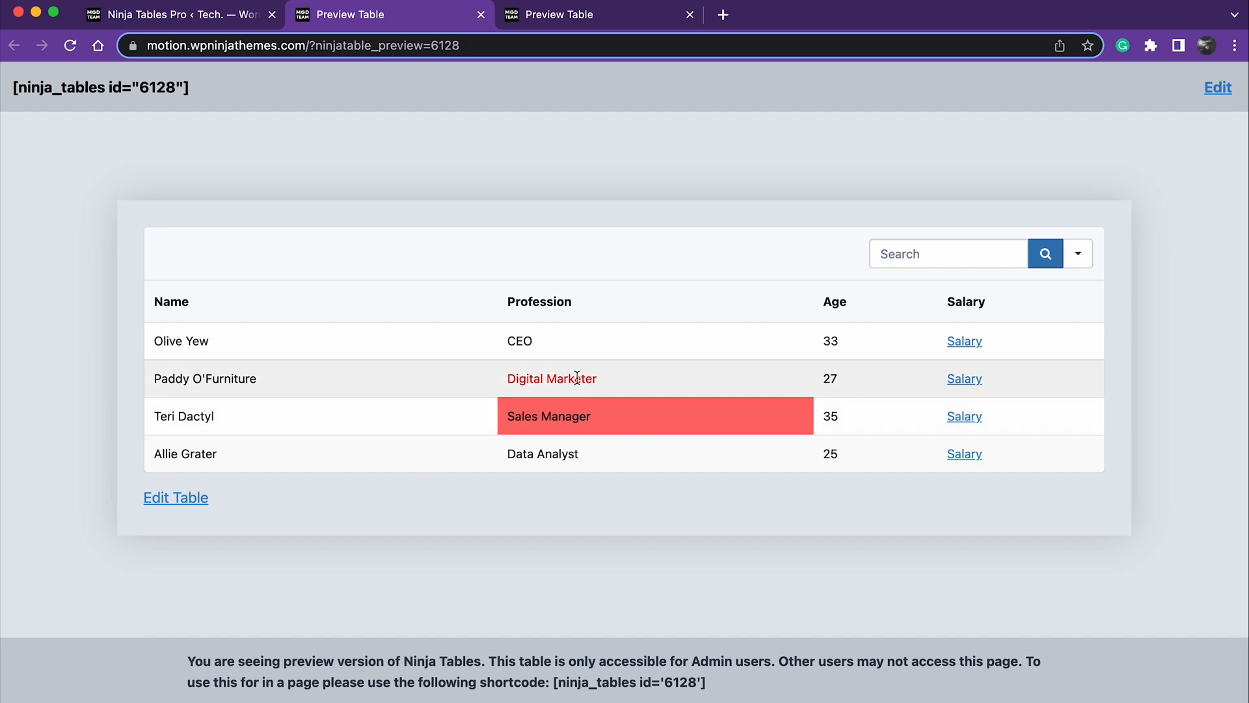
mouse_move(609, 492)
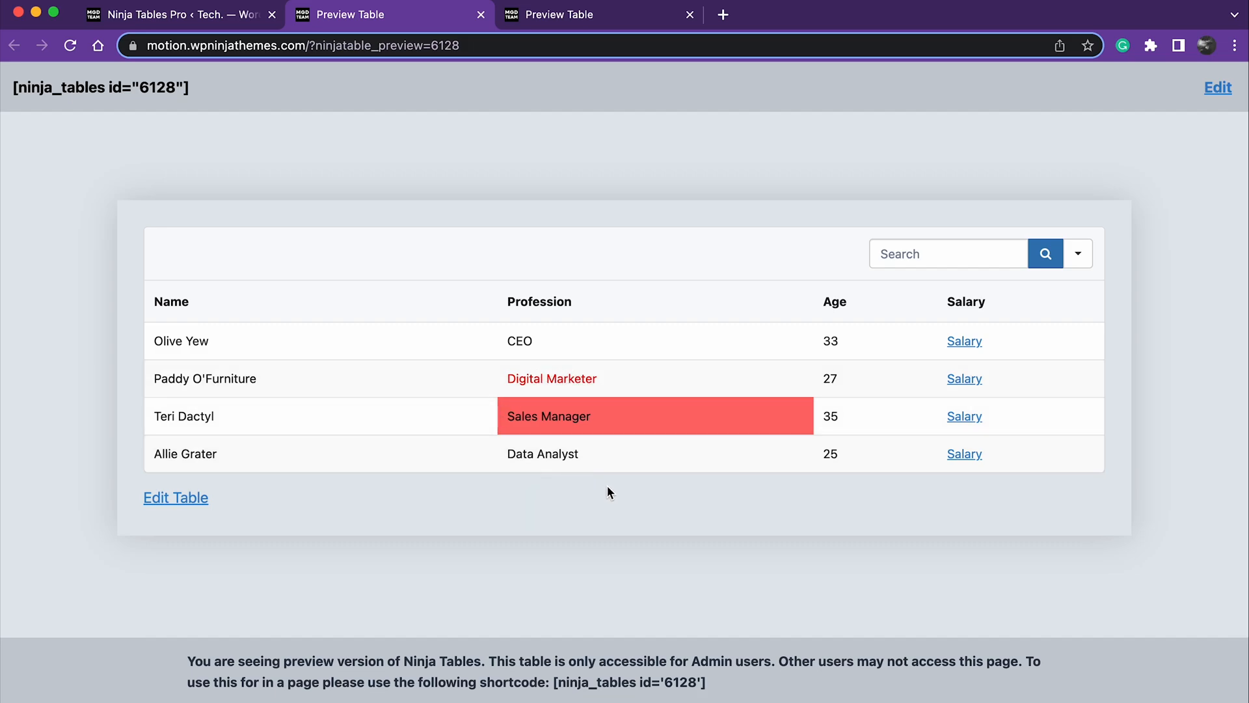
mouse_move(614, 546)
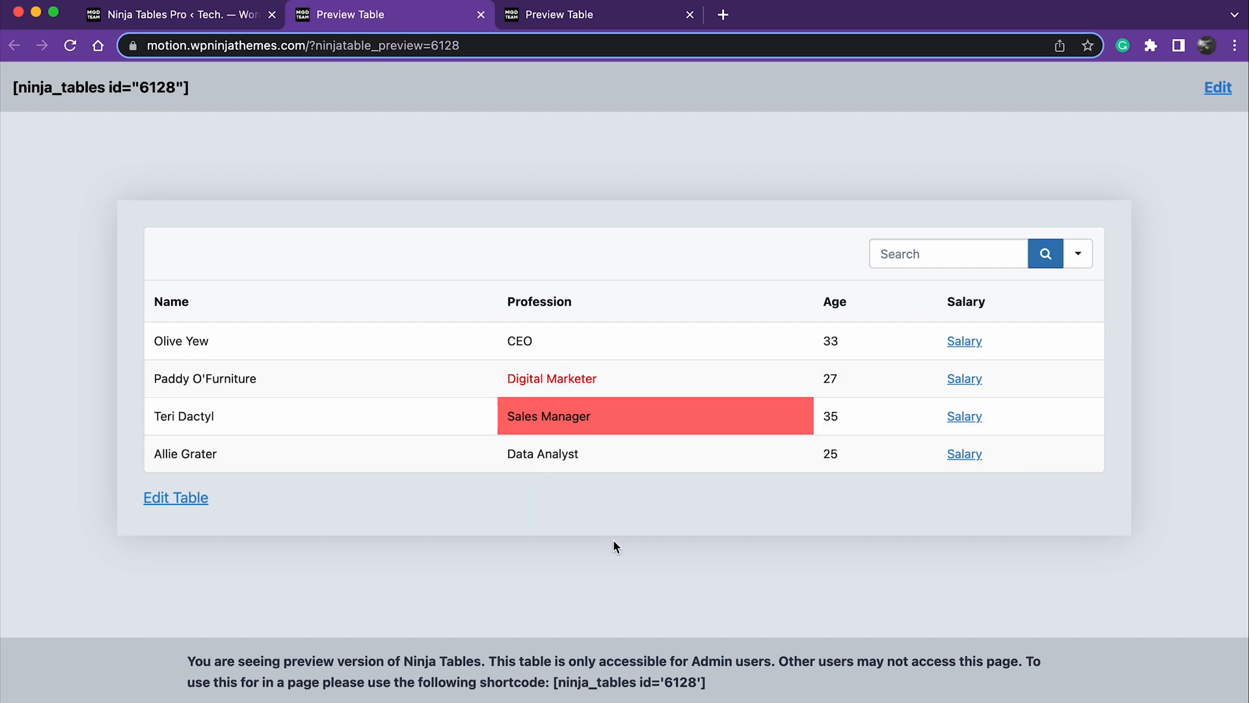